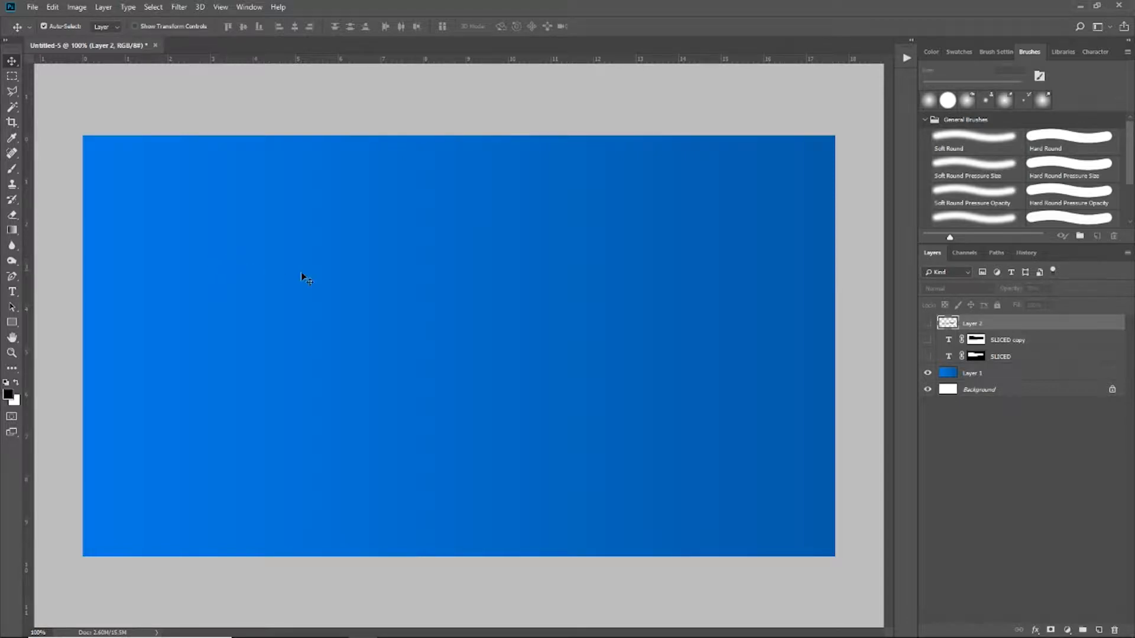
mouse_move(540, 297)
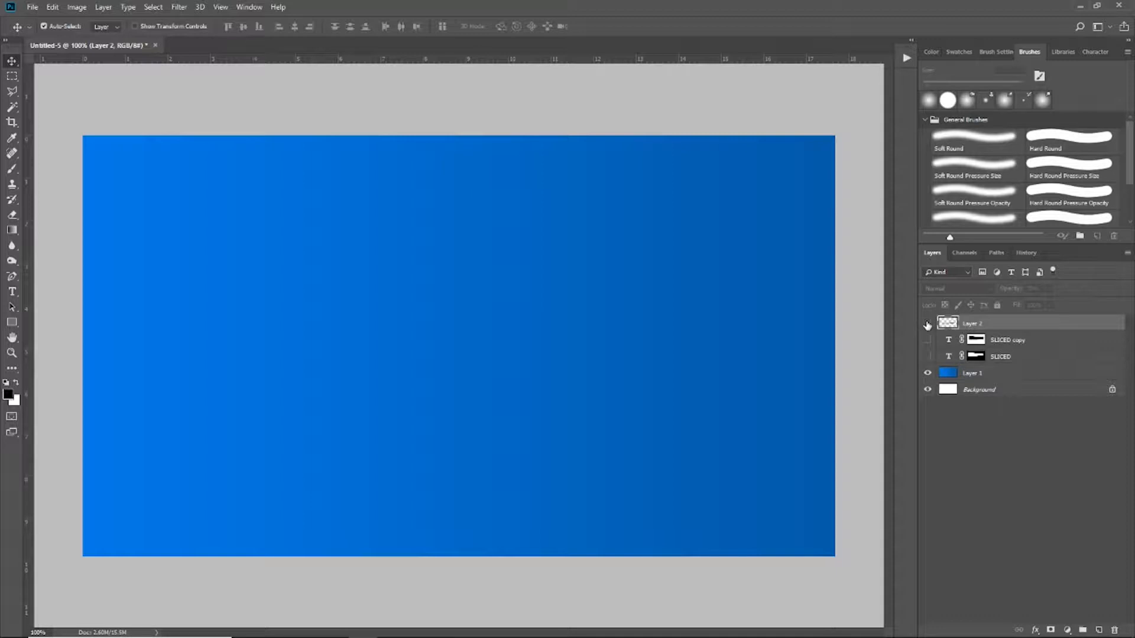
mouse_move(926, 325)
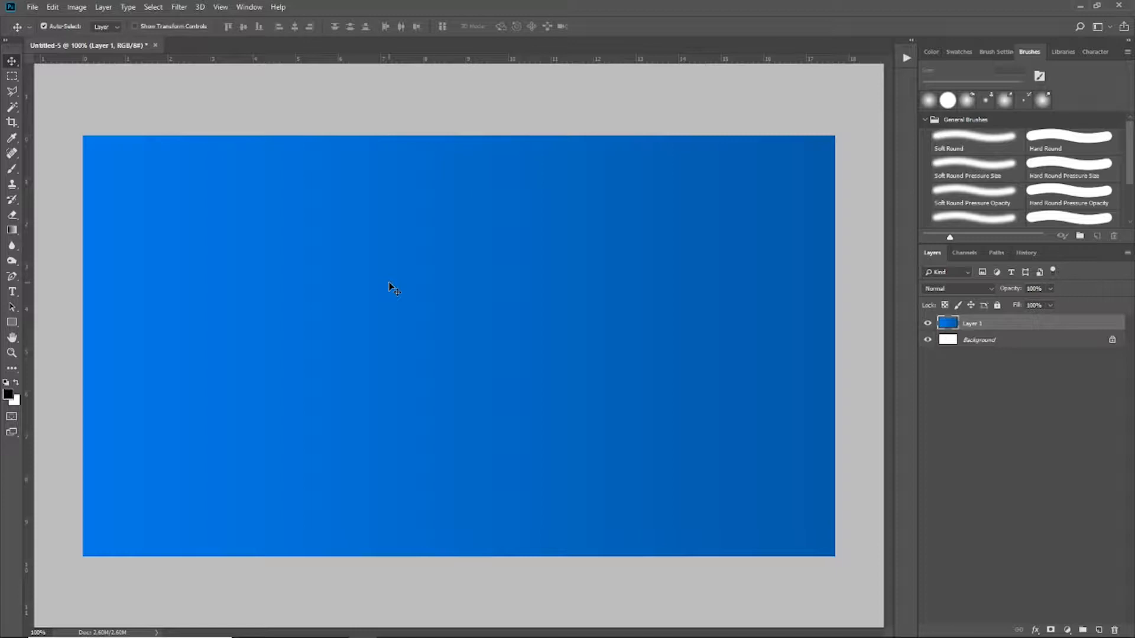
mouse_move(19, 297)
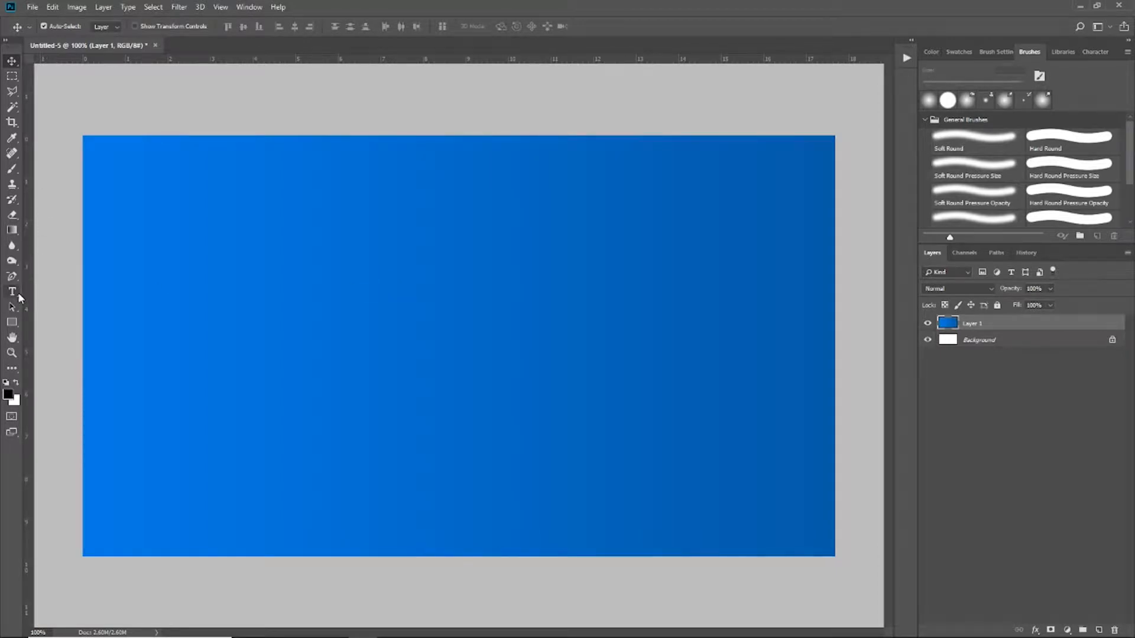
mouse_move(12, 293)
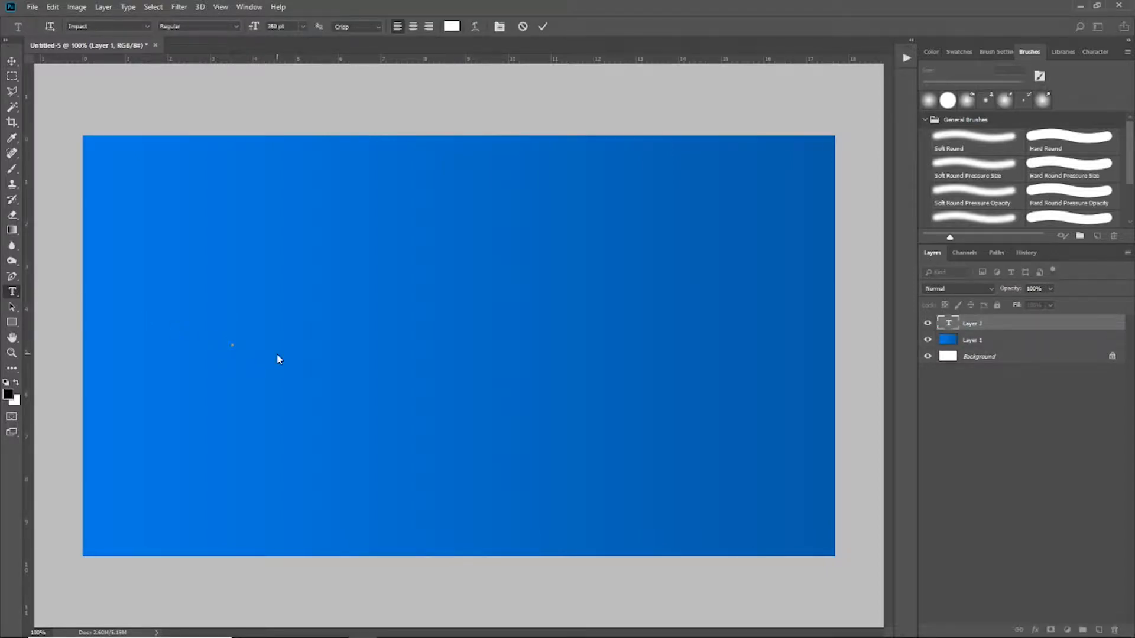
Step: Type the word SLICED in white Impact across the middle of the gradient
text(S)
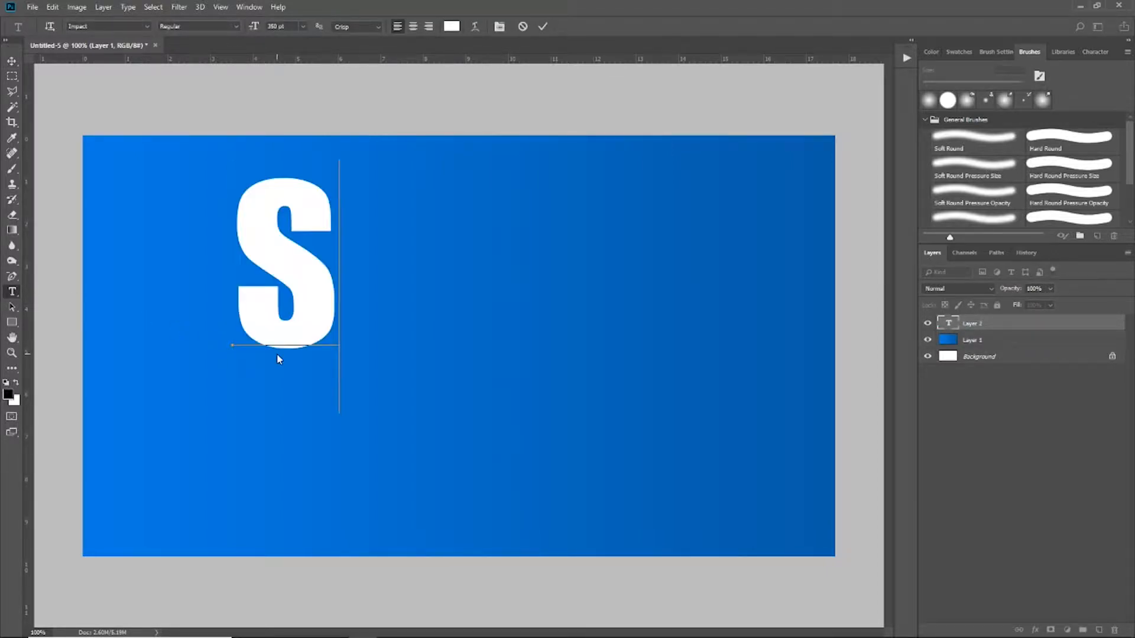
text(LICED)
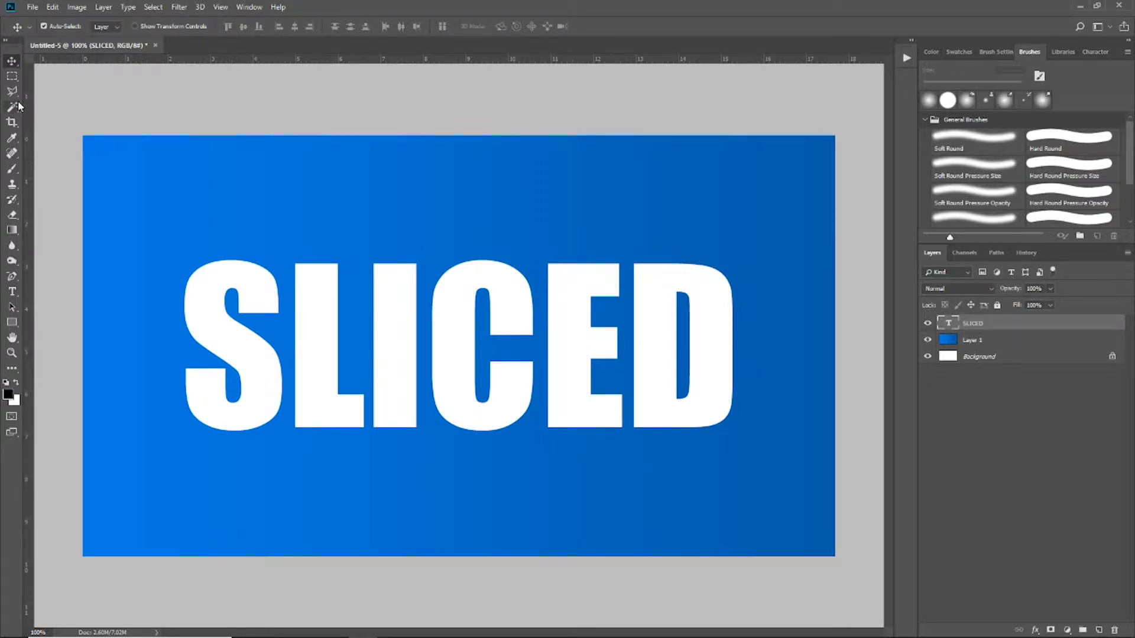
mouse_move(10, 94)
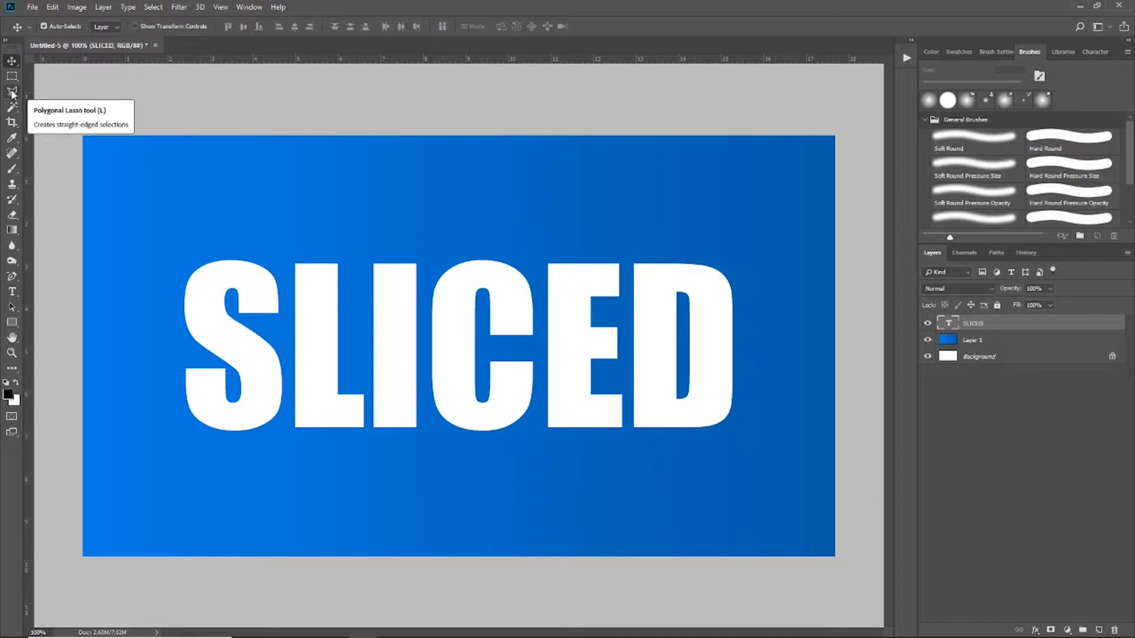
Step: Select the area above a diagonal line across the word with the Polygonal Lasso
click(10, 91)
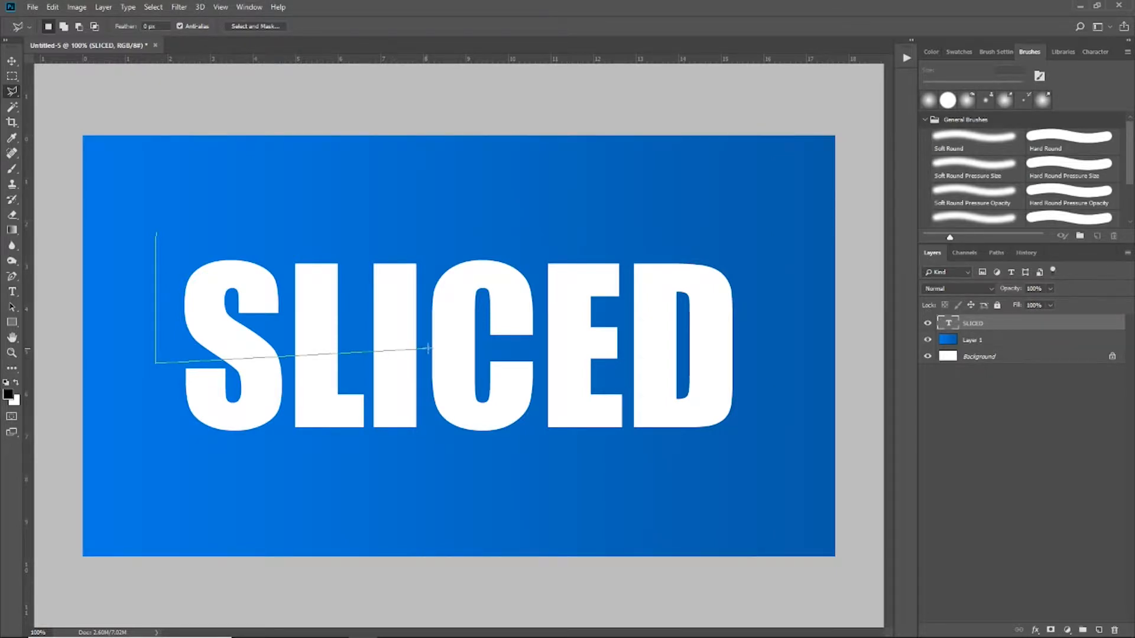
drag(427, 349, 787, 326)
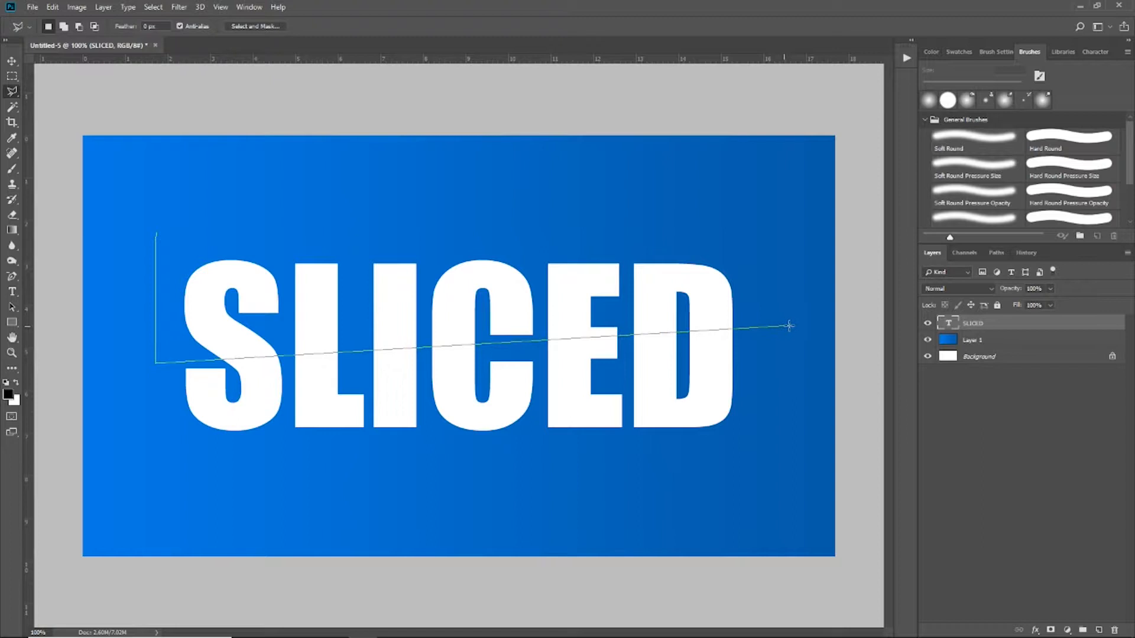
drag(789, 326, 795, 309)
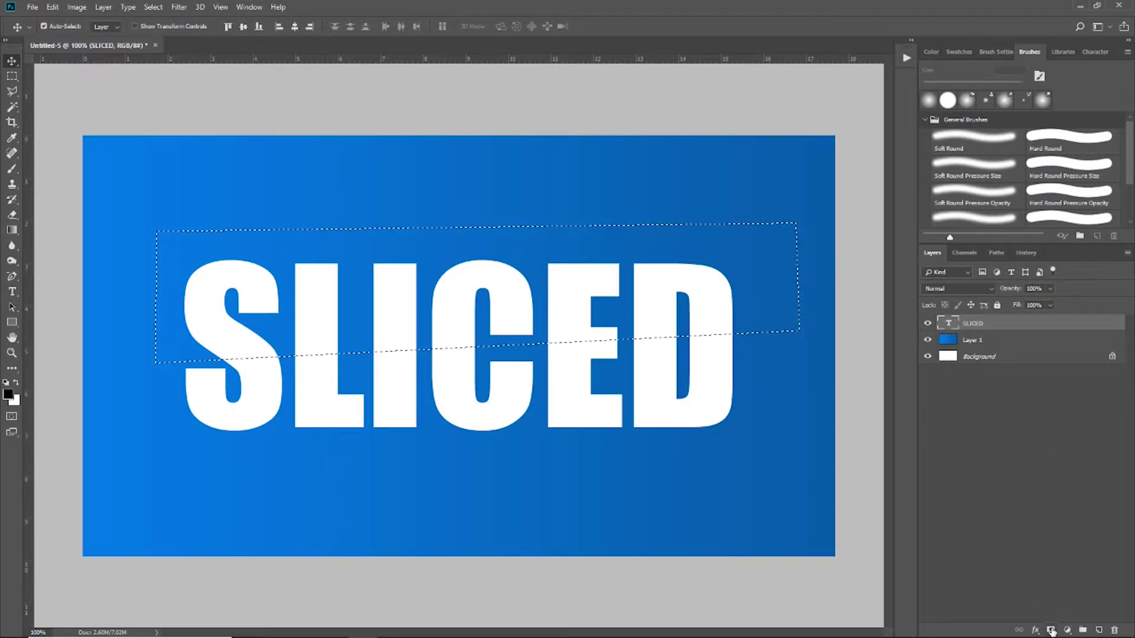
Step: Turn the selection into a layer mask on SLICED, hiding the letters below the cut
click(1049, 630)
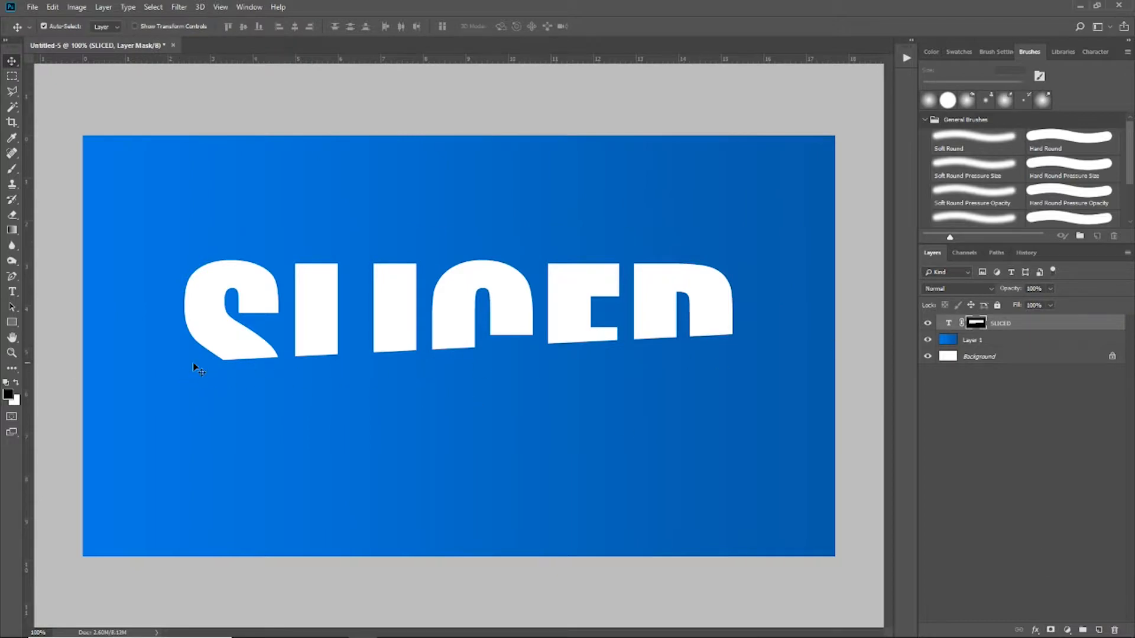
click(1026, 329)
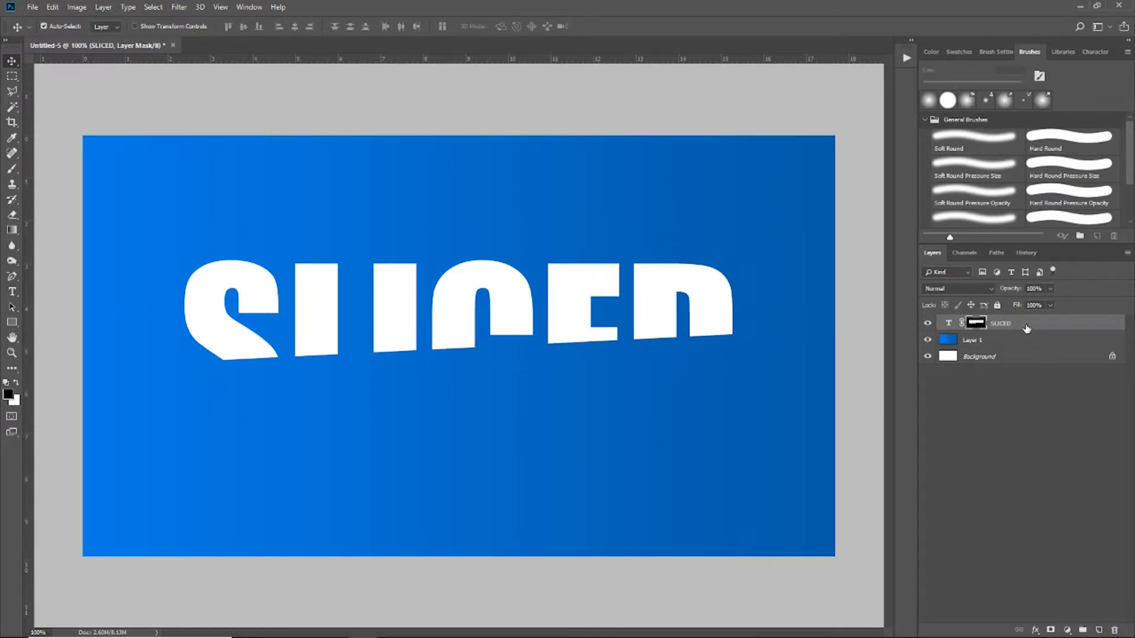
Step: Duplicate the masked SLICED layer as SLICED copy
right_click(1010, 324)
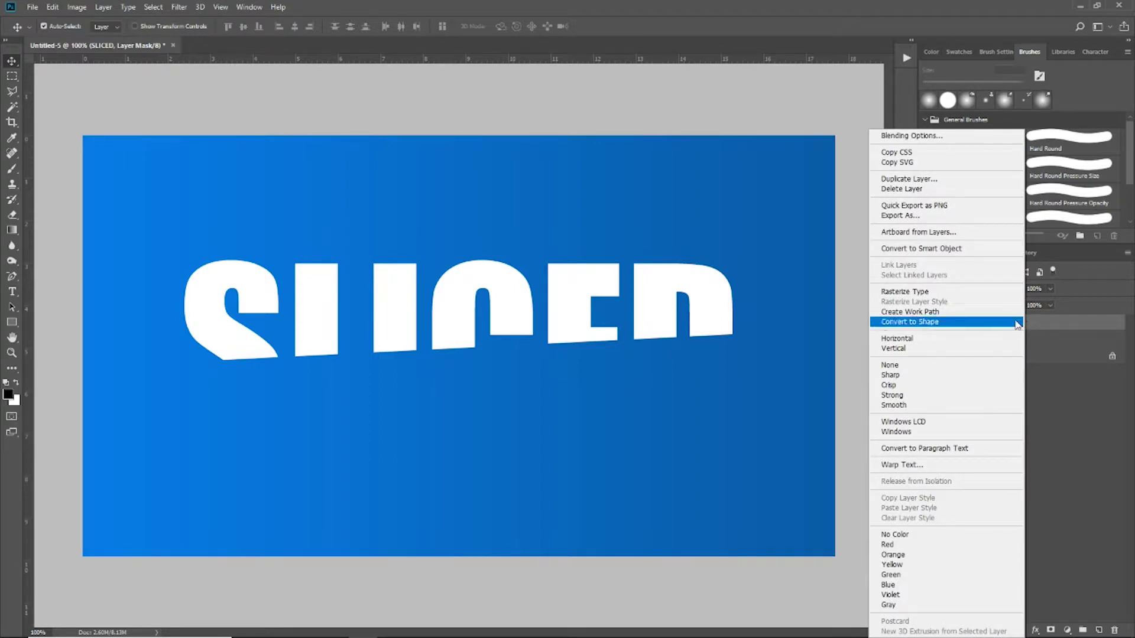
click(909, 179)
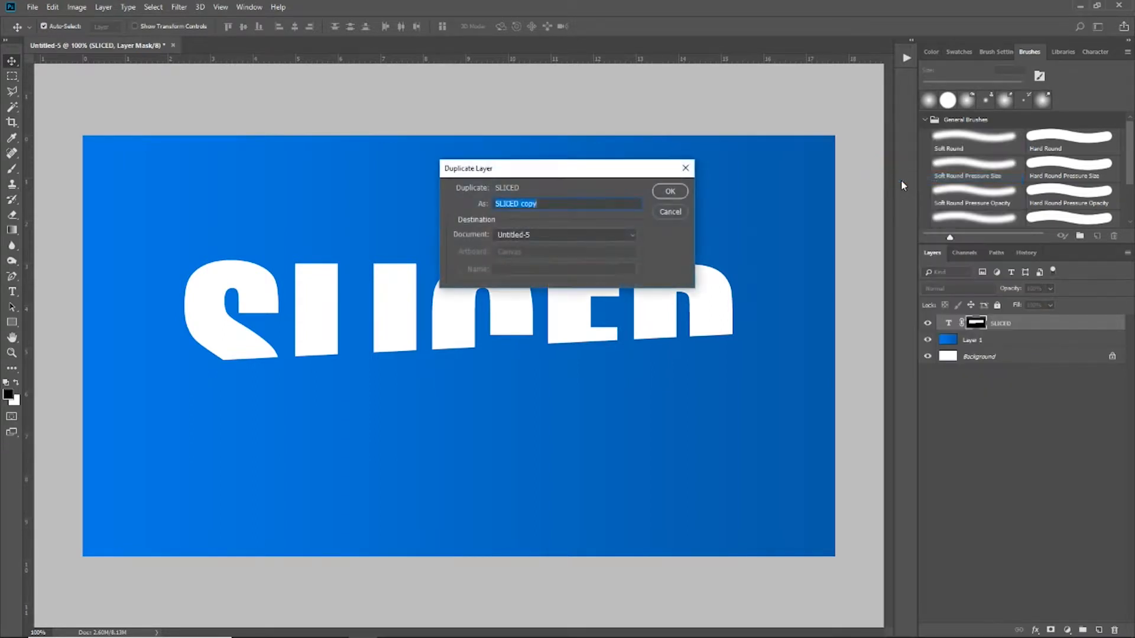
click(670, 192)
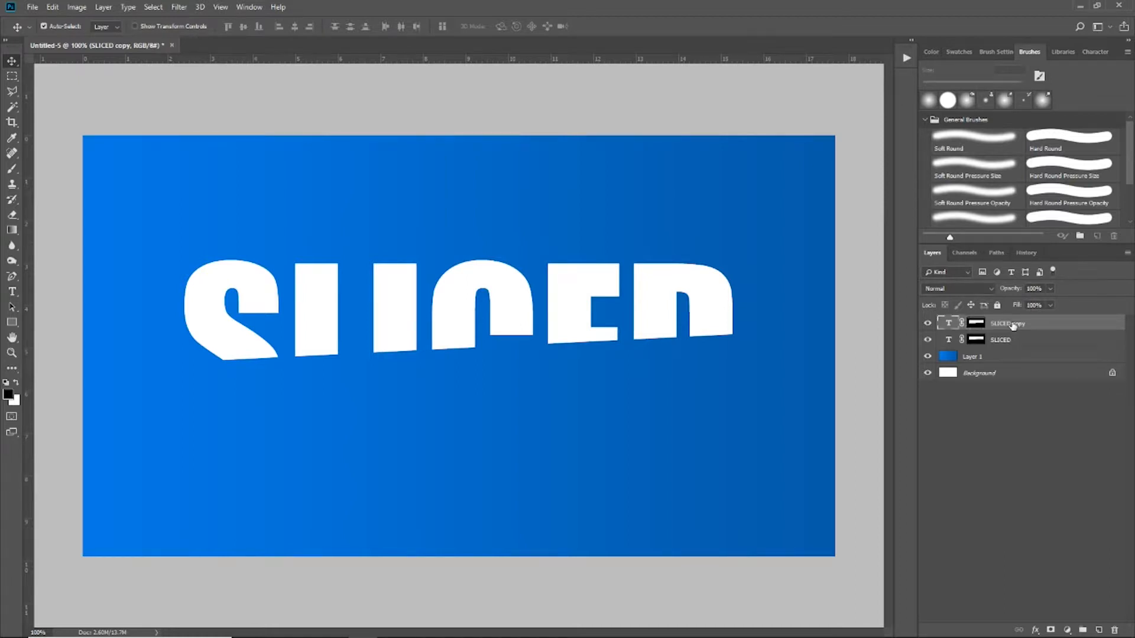
Step: Target the SLICED copy's layer mask to invert it and reveal the offset lower half
click(975, 323)
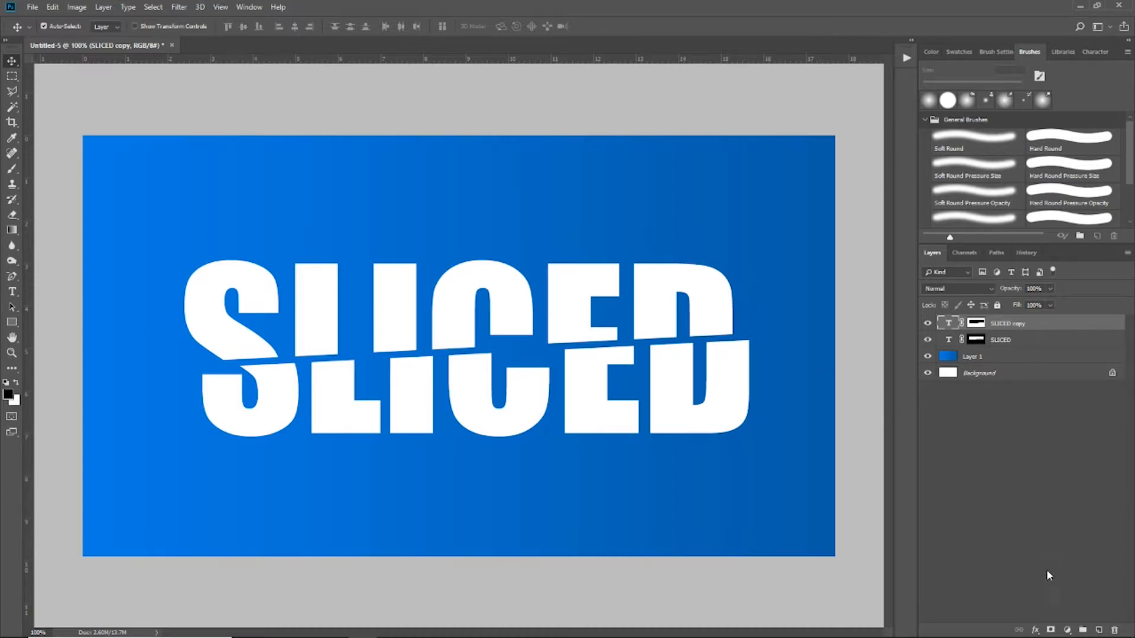
mouse_move(1101, 631)
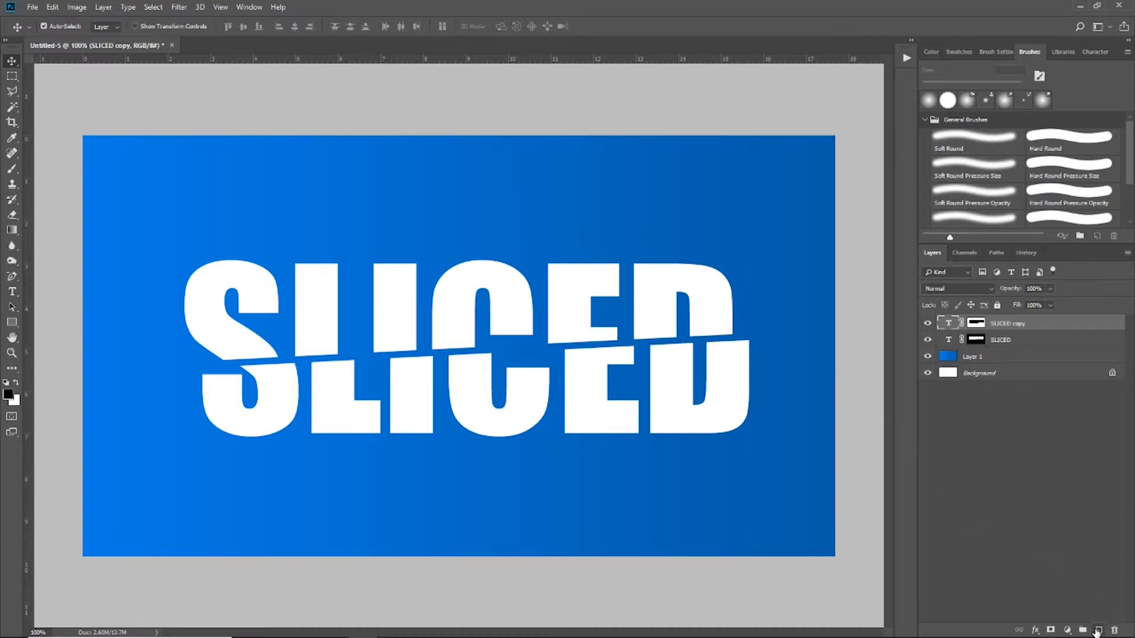
Step: Create empty Layer 2 on top and load the top-slice selection band
click(1096, 629)
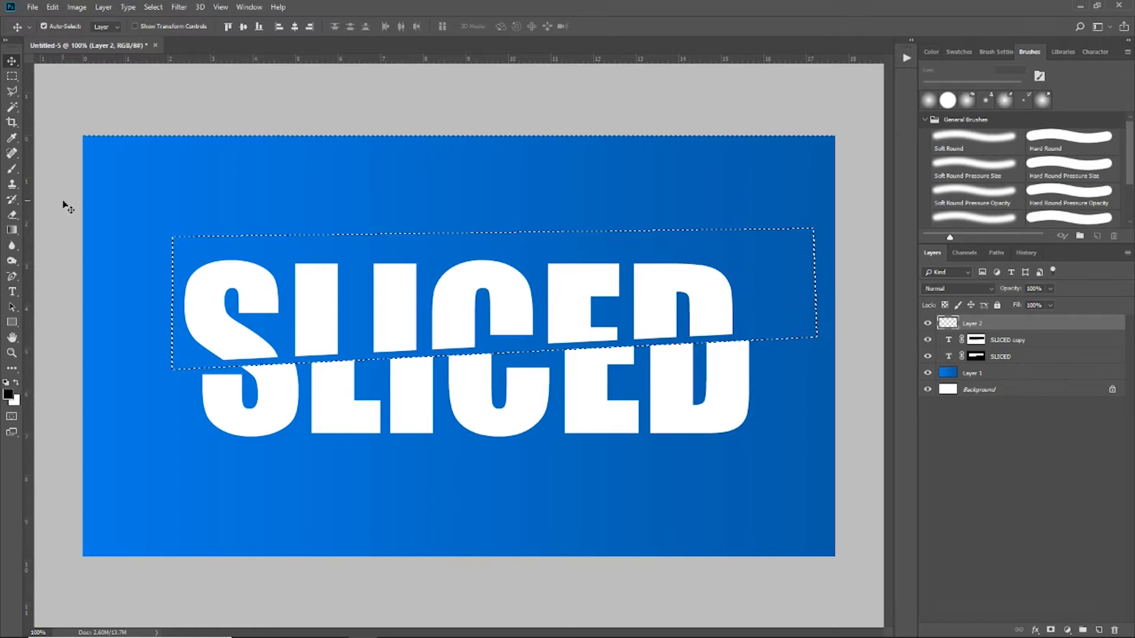
click(11, 170)
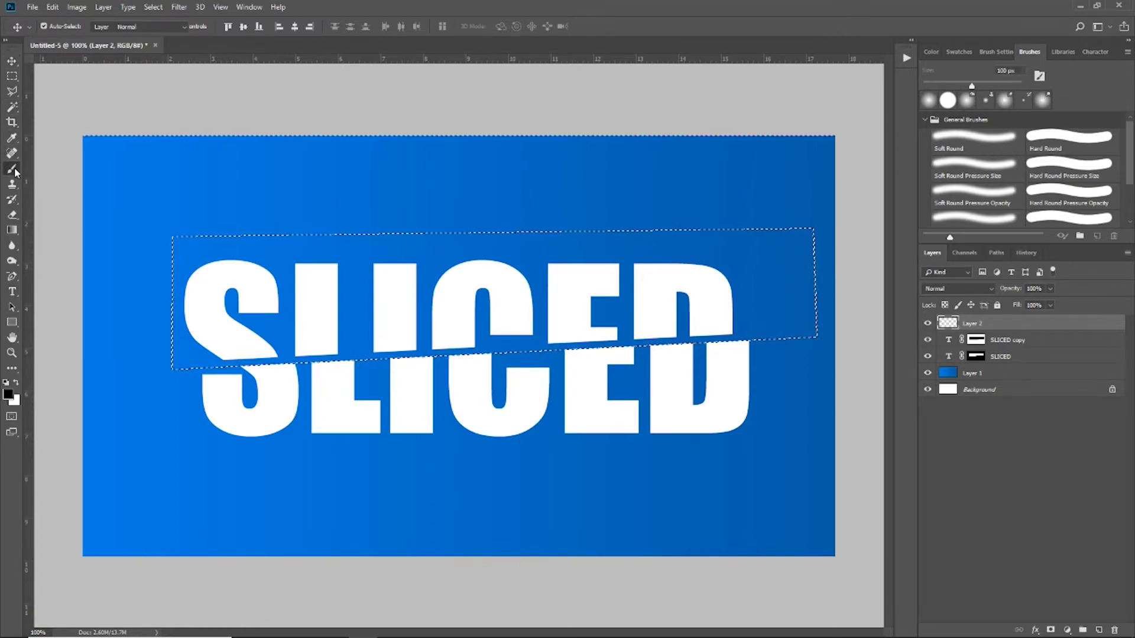
Step: Paint a soft round black shadow stroke along the diagonal cut on Layer 2
click(10, 168)
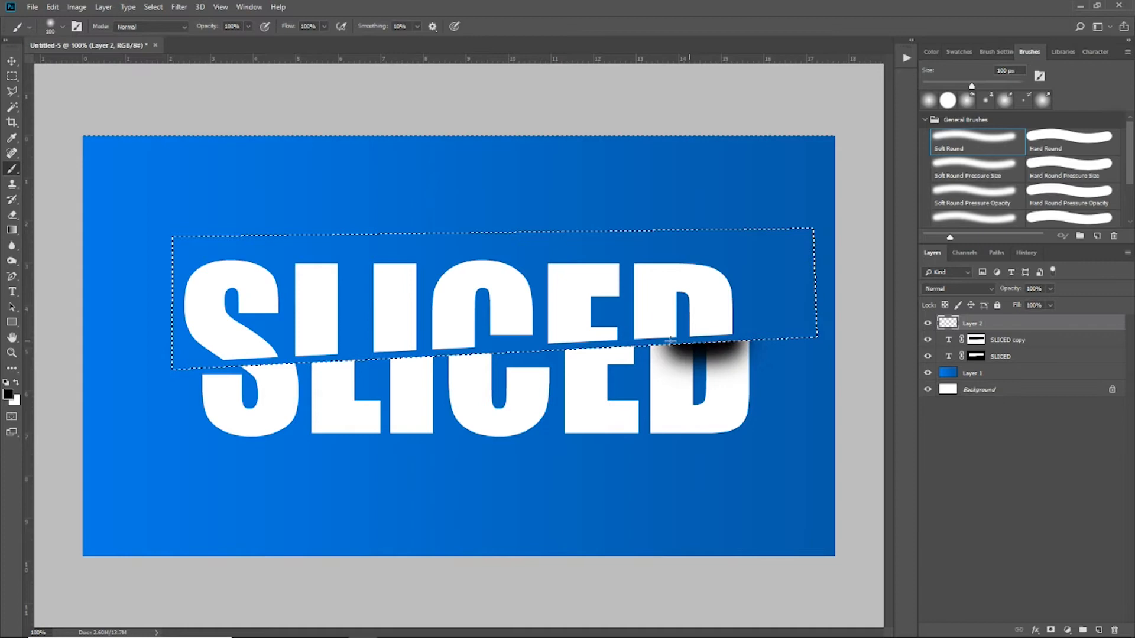
drag(673, 348, 492, 354)
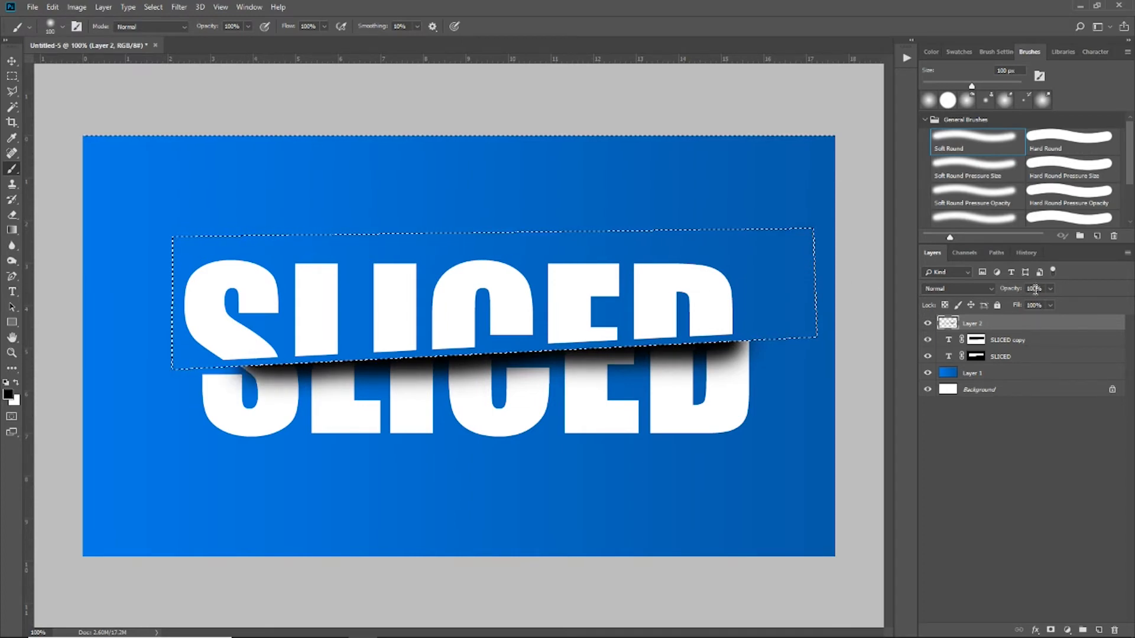
mouse_move(1009, 292)
text(75)
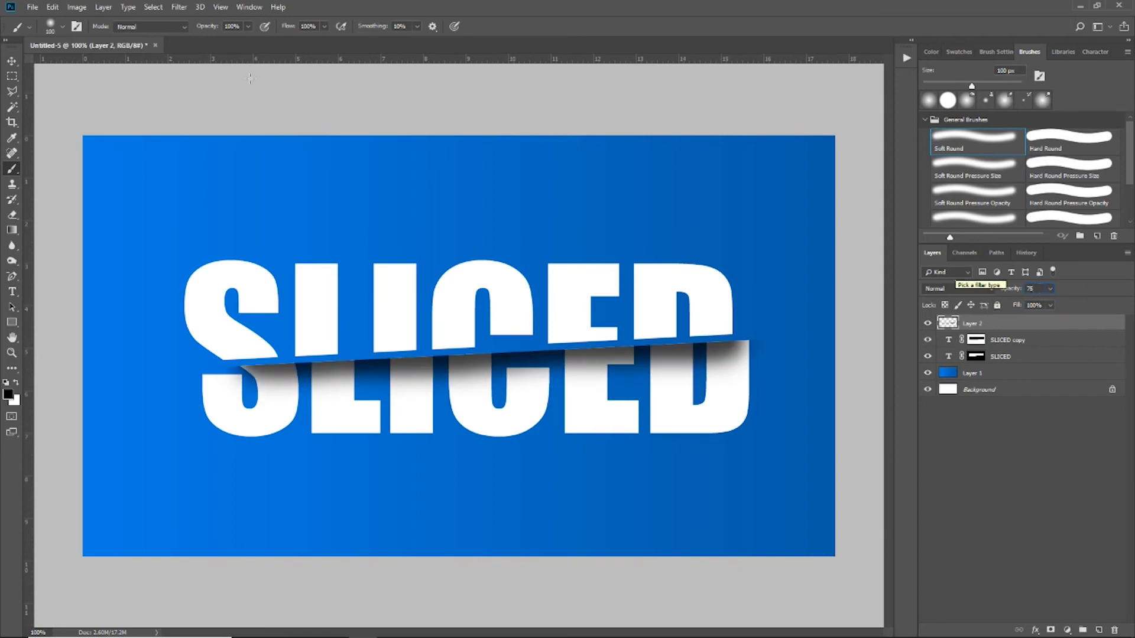
Step: Deselect and return to the original SLICED layer's mask with the shadow faded to 75%
click(8, 63)
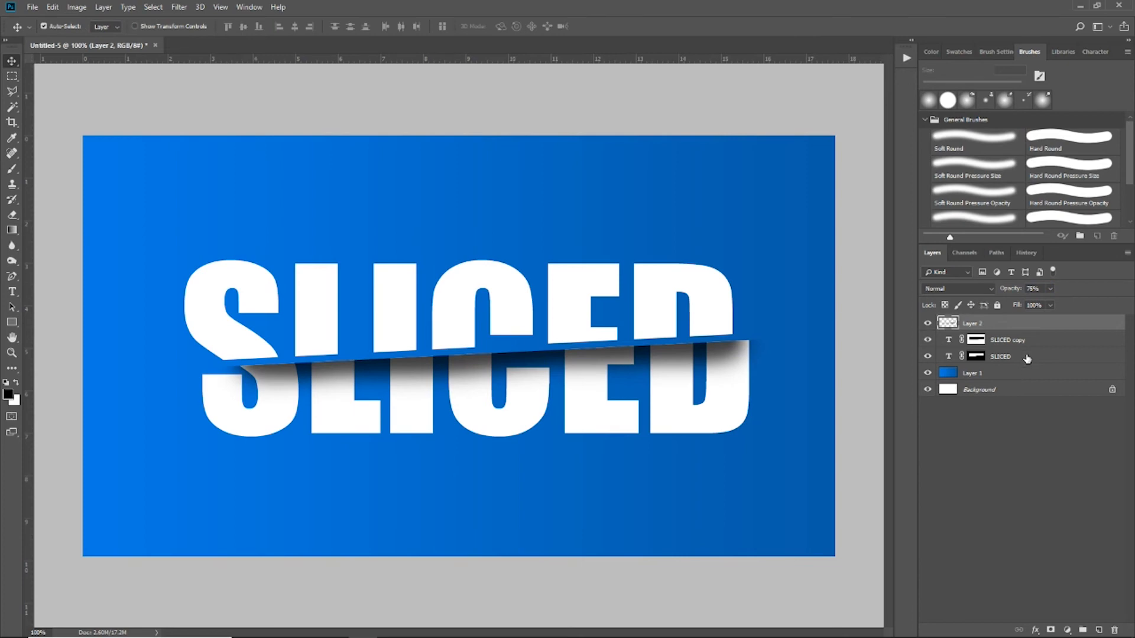
click(1024, 357)
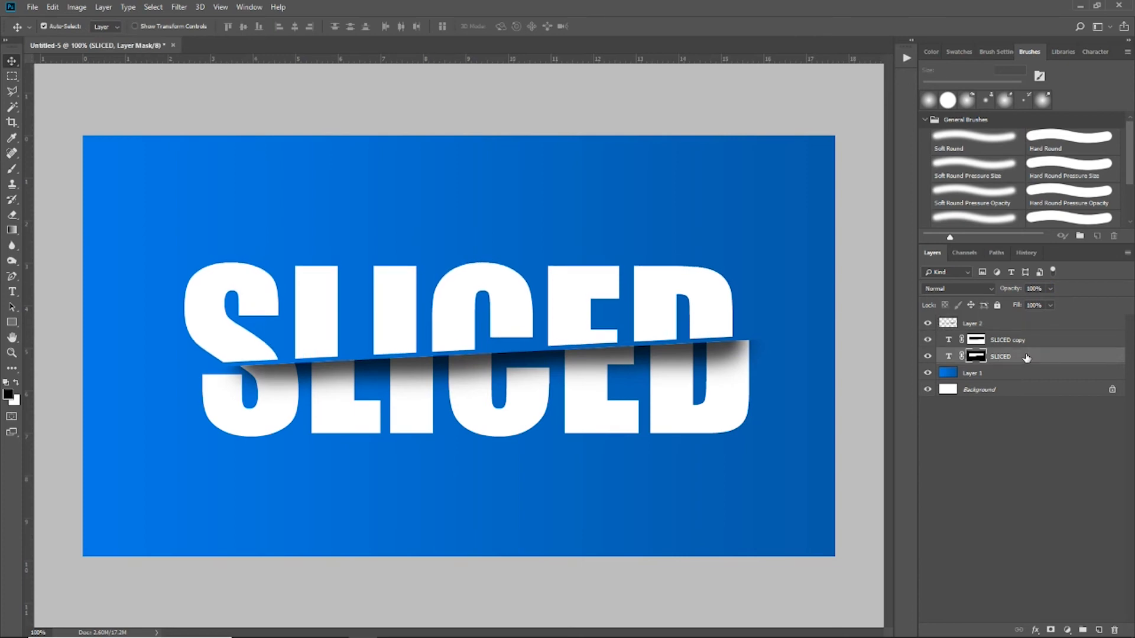